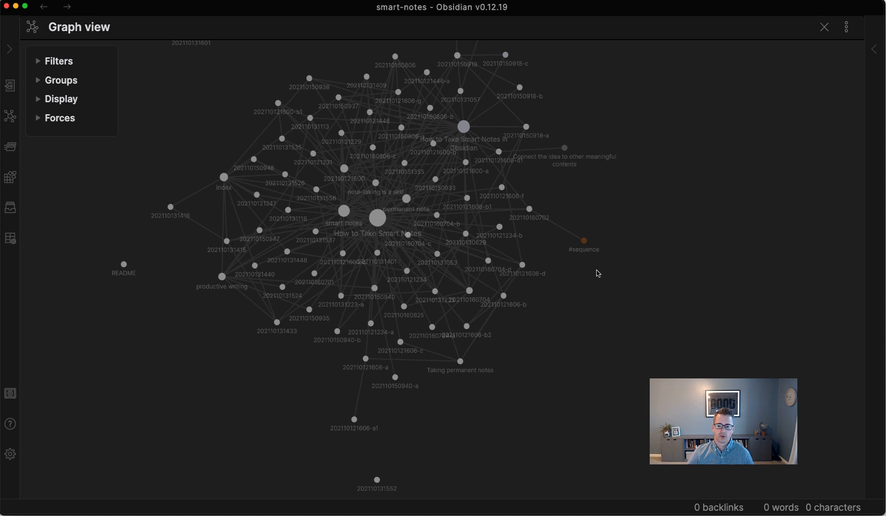
Step: Open and dismiss the quick switcher, returning to the file list beside the graph
{"action": "key", "text": "cmd+o"}
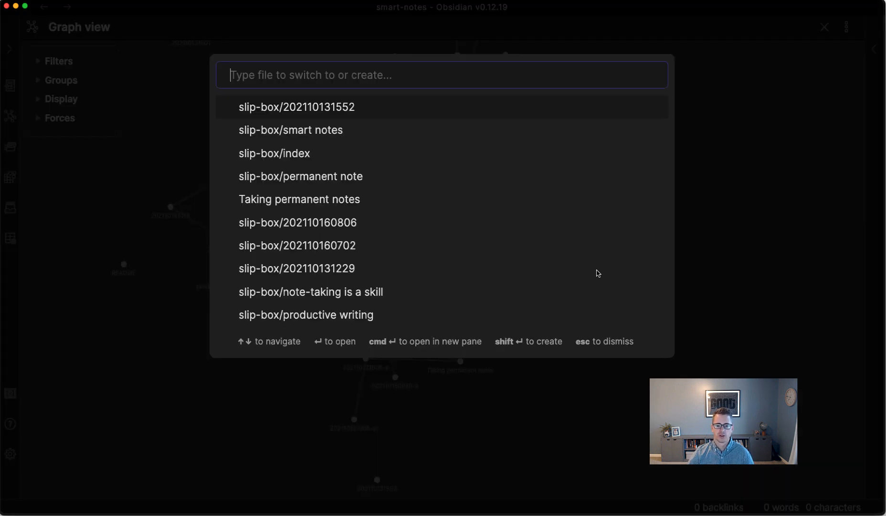
{"action": "key", "text": "Escape"}
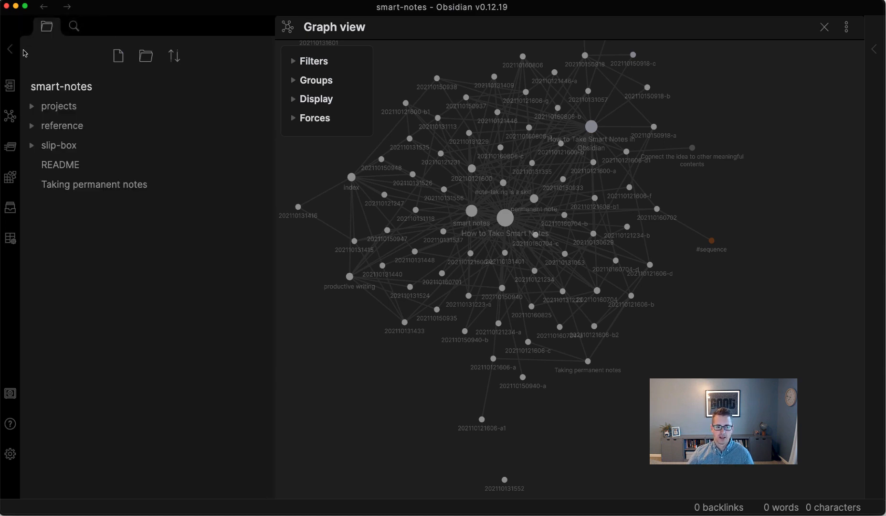
Step: Collapse the left sidebar so the smart-notes vault graph stands alone
{"action": "left_click", "coordinate": [9, 49]}
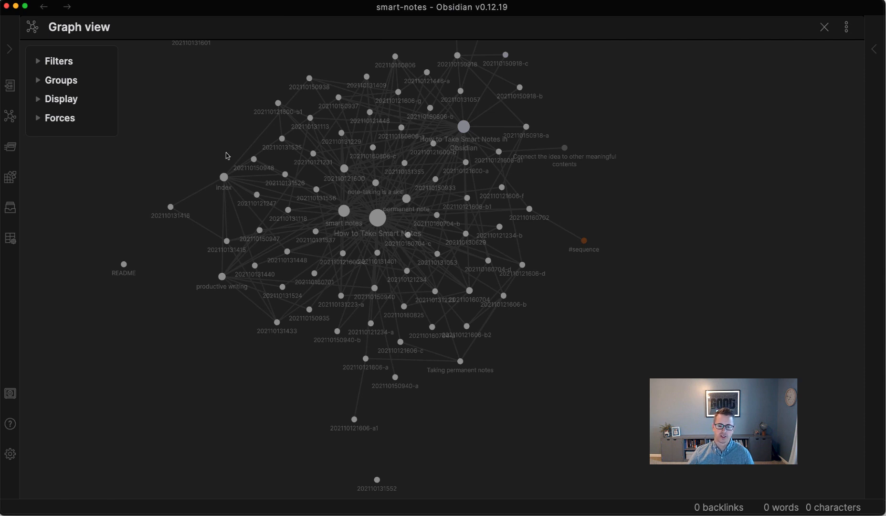
{"action": "mouse_move", "coordinate": [657, 315]}
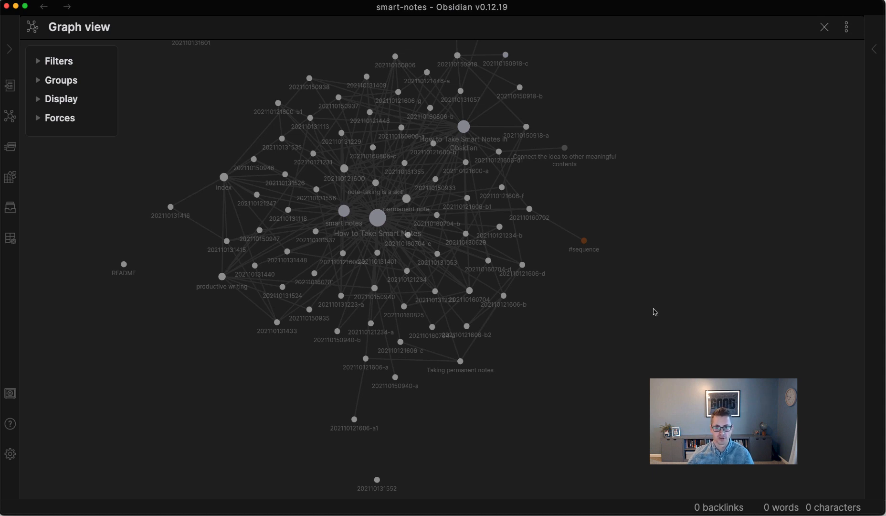
{"action": "mouse_move", "coordinate": [585, 252]}
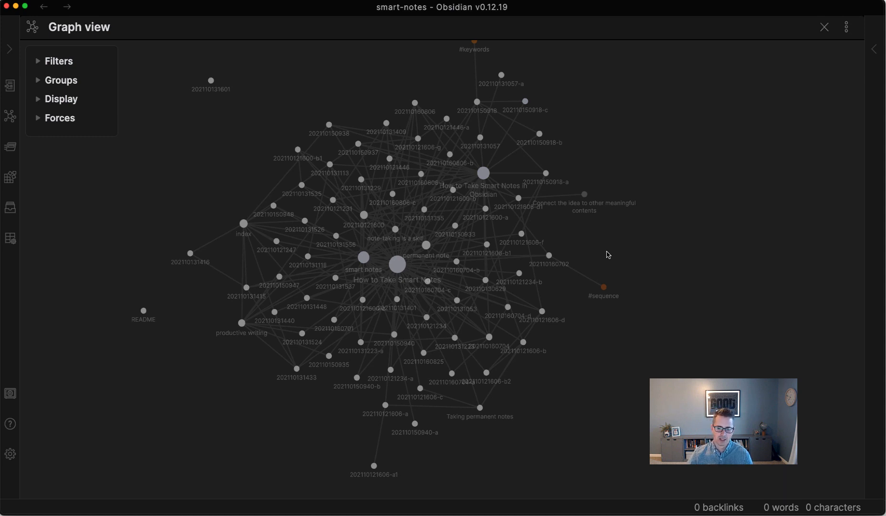
{"action": "mouse_move", "coordinate": [535, 245]}
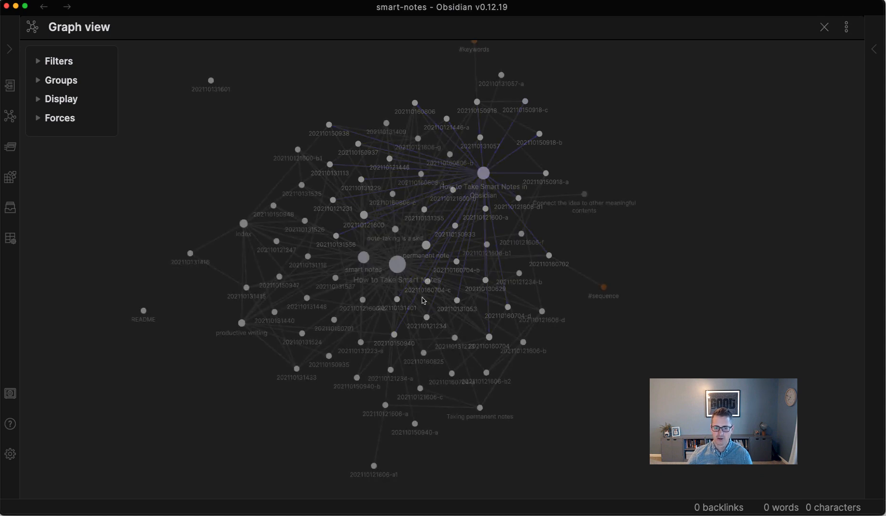
{"action": "left_click", "coordinate": [398, 265]}
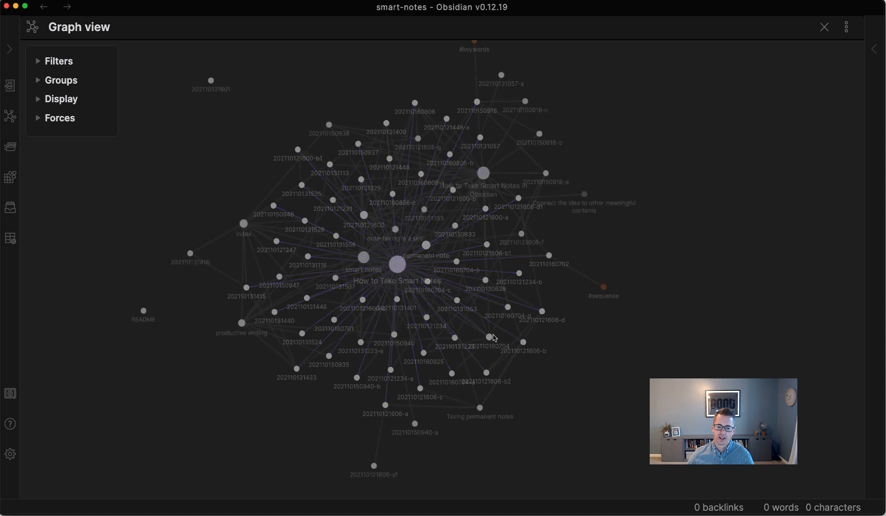
{"action": "mouse_move", "coordinate": [367, 294]}
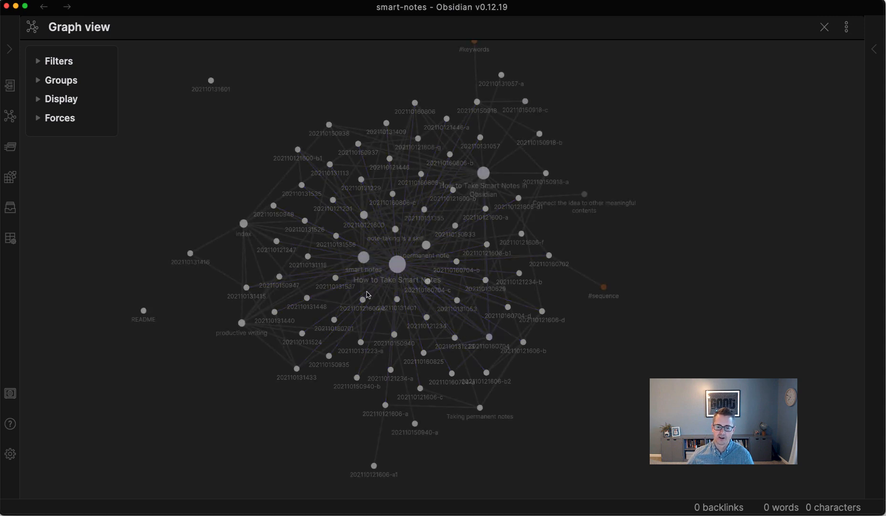
{"action": "mouse_move", "coordinate": [362, 292]}
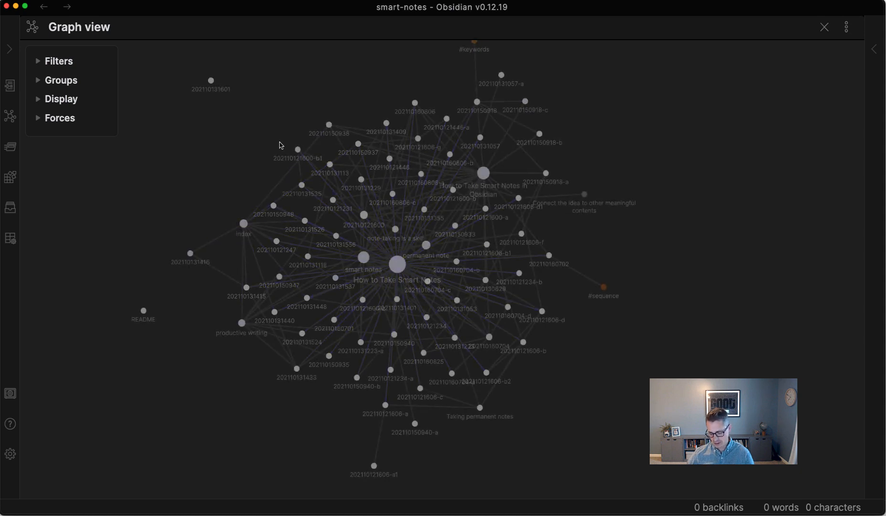
Step: Search 'in' in the quick switcher and open the slip-box index note
{"action": "type", "text": "in"}
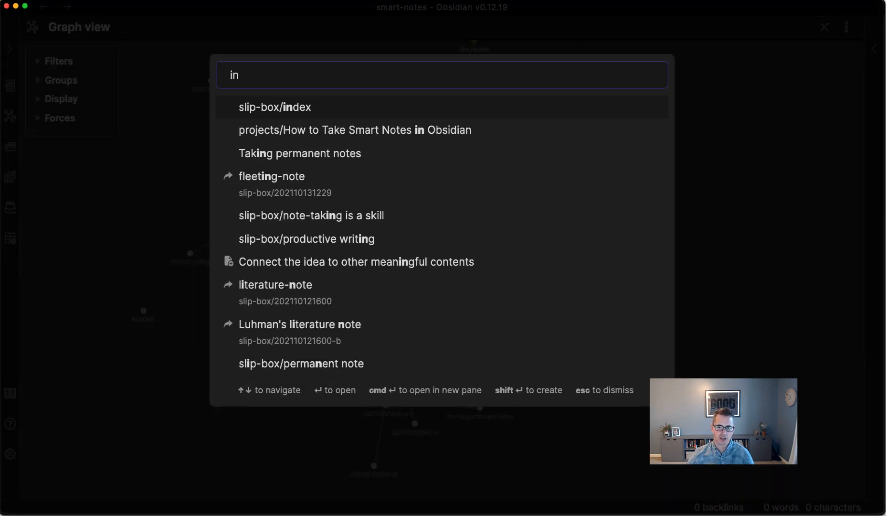
{"action": "left_click", "coordinate": [274, 107]}
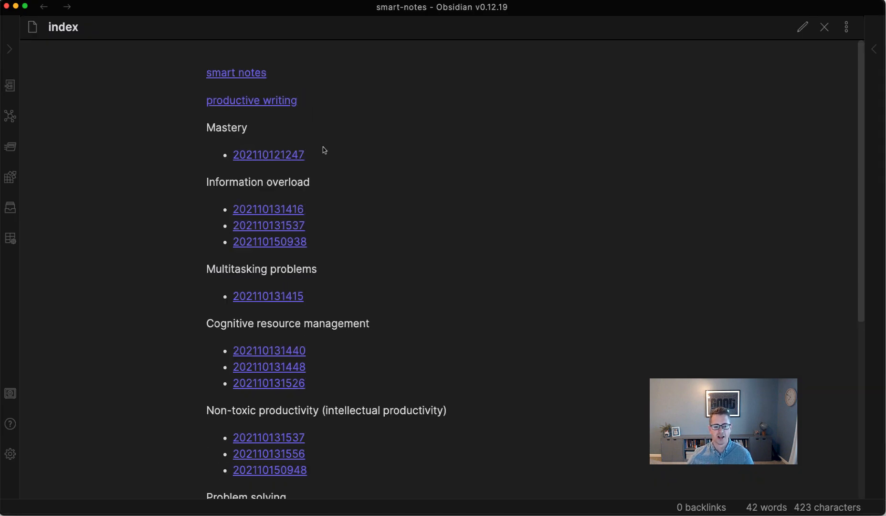
{"action": "mouse_move", "coordinate": [326, 128]}
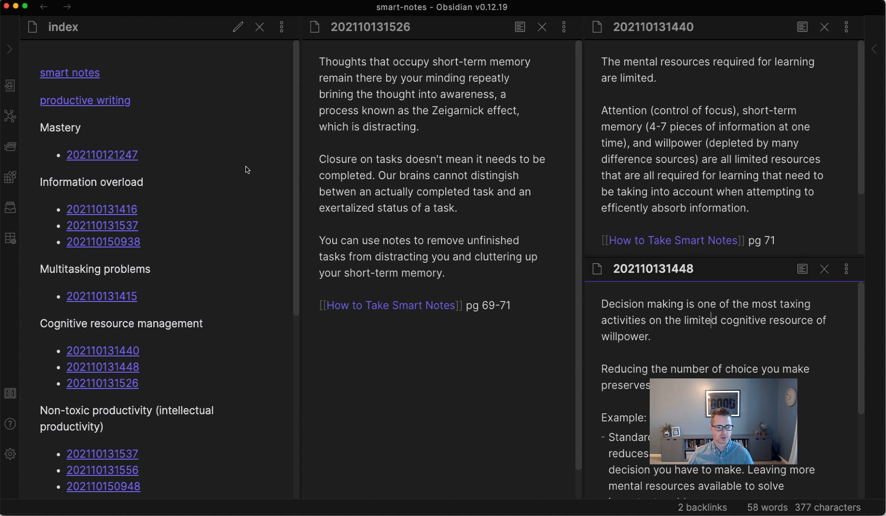
{"action": "left_click", "coordinate": [9, 453]}
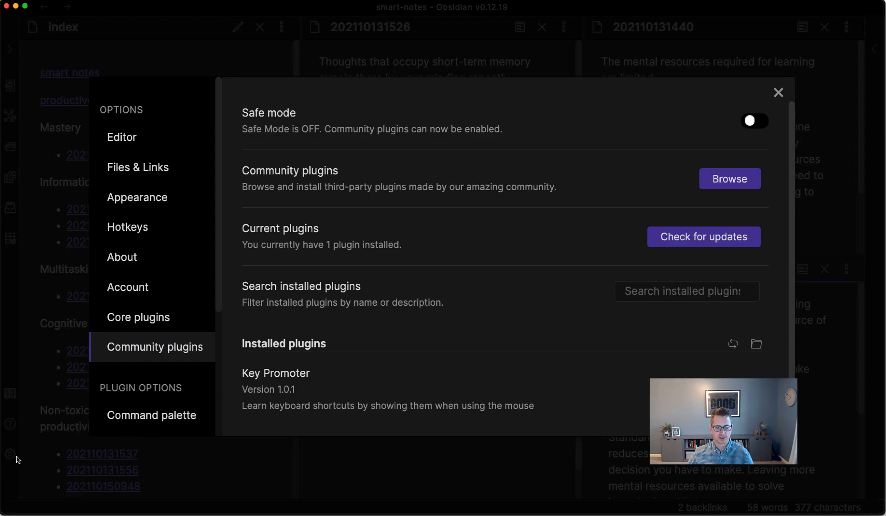
{"action": "left_click", "coordinate": [138, 317]}
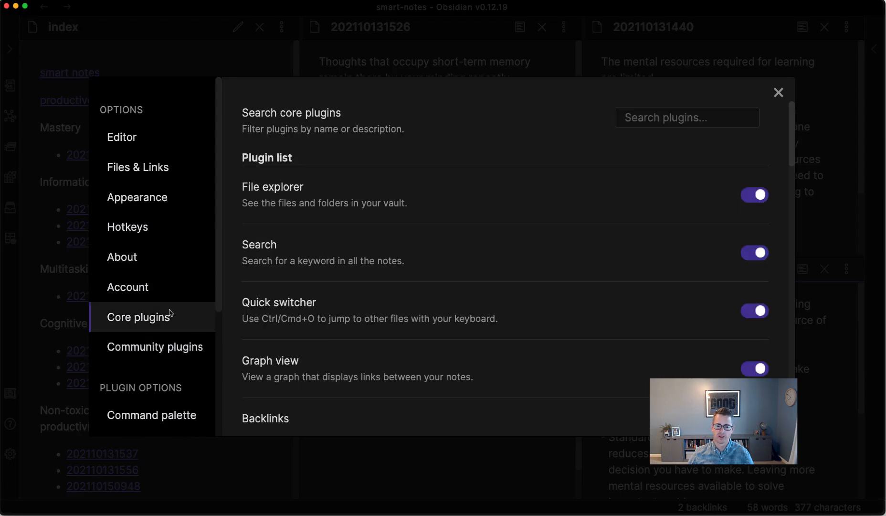
{"action": "type", "text": "work"}
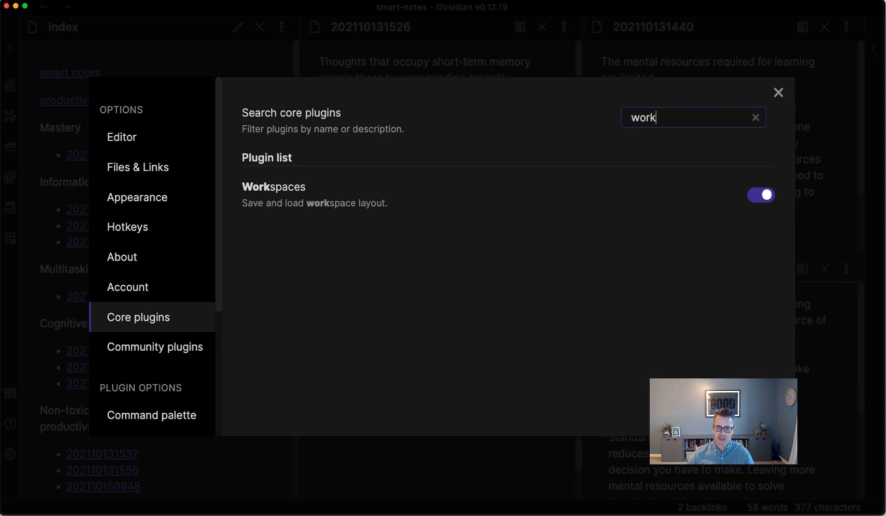
{"action": "mouse_move", "coordinate": [779, 92]}
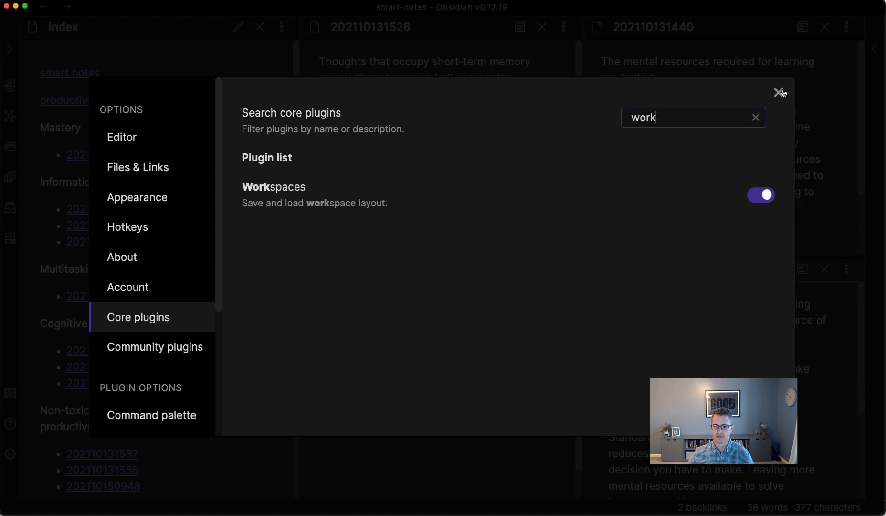
{"action": "left_click", "coordinate": [777, 93]}
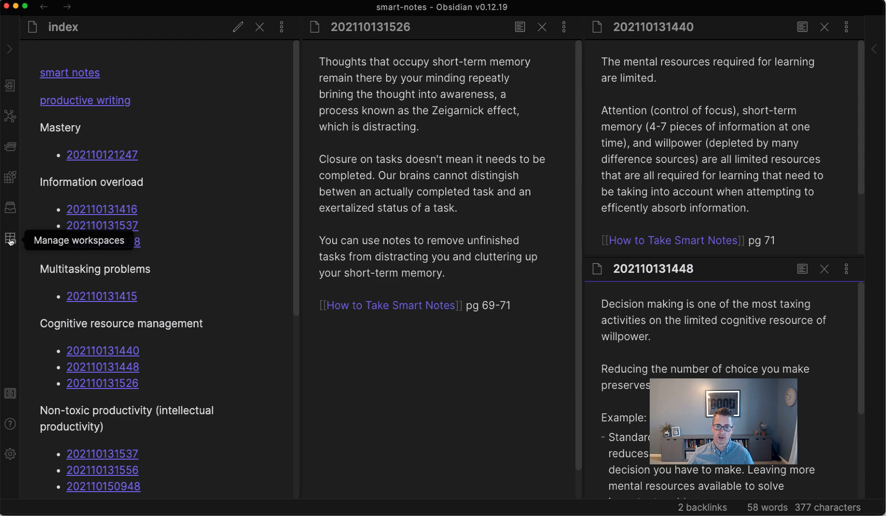
{"action": "left_click", "coordinate": [10, 242]}
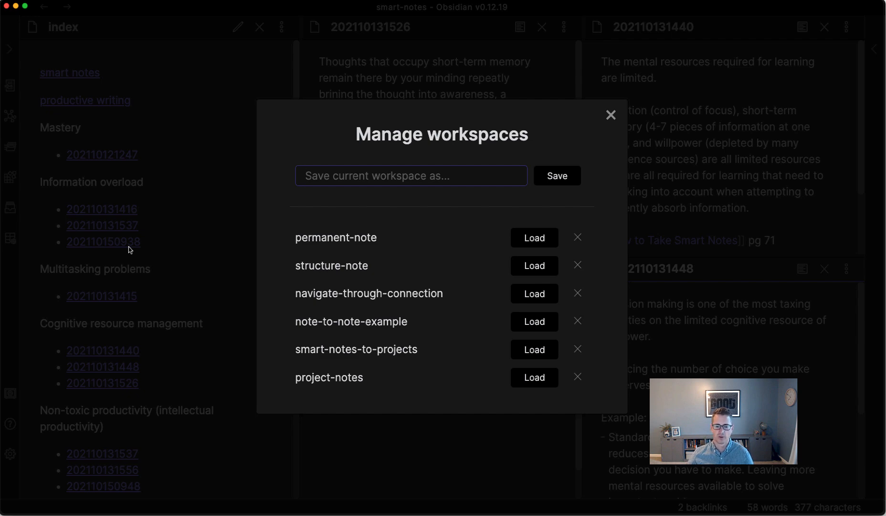
{"action": "left_click", "coordinate": [611, 114]}
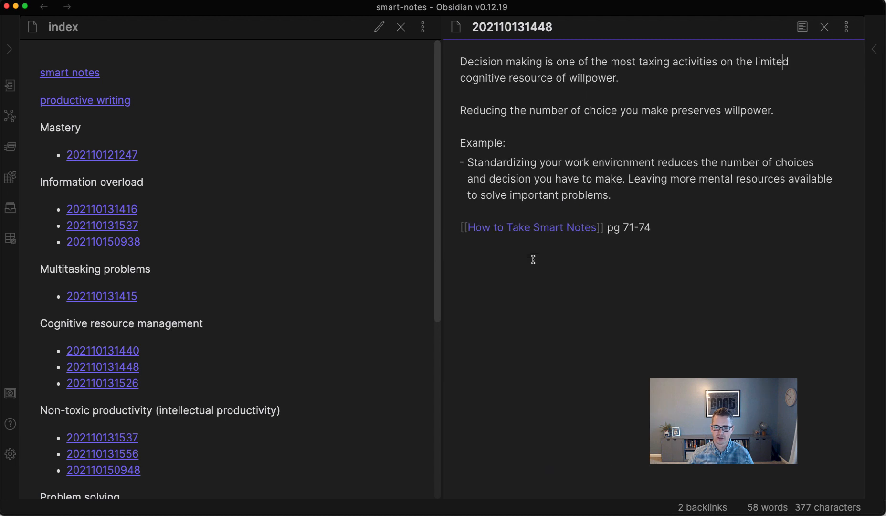
{"action": "left_click", "coordinate": [70, 73]}
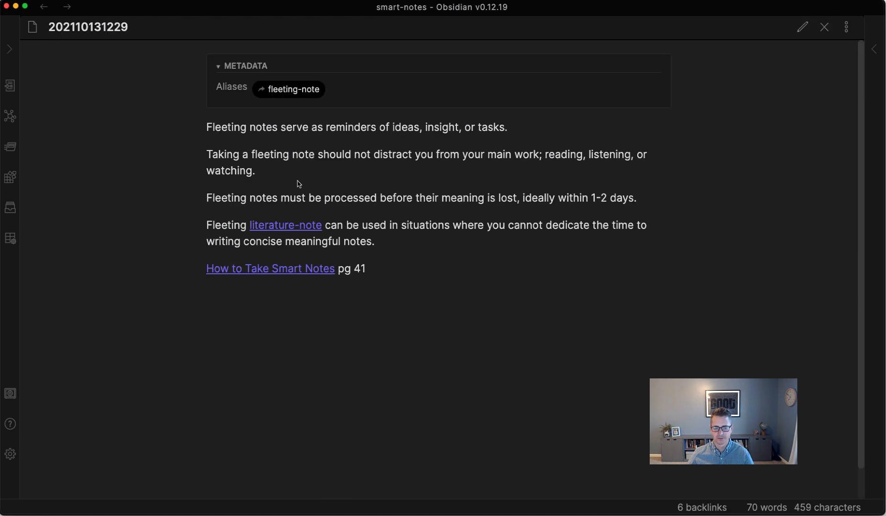
{"action": "left_click", "coordinate": [802, 27]}
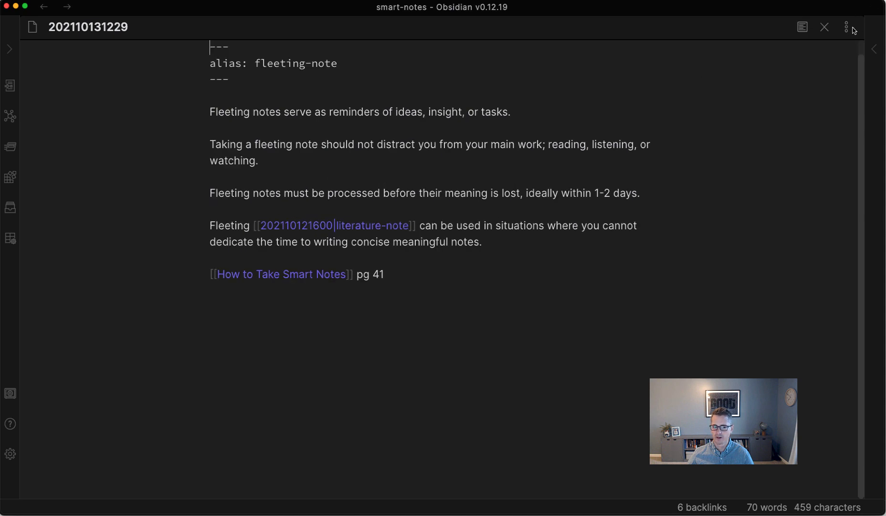
{"action": "left_click", "coordinate": [846, 27]}
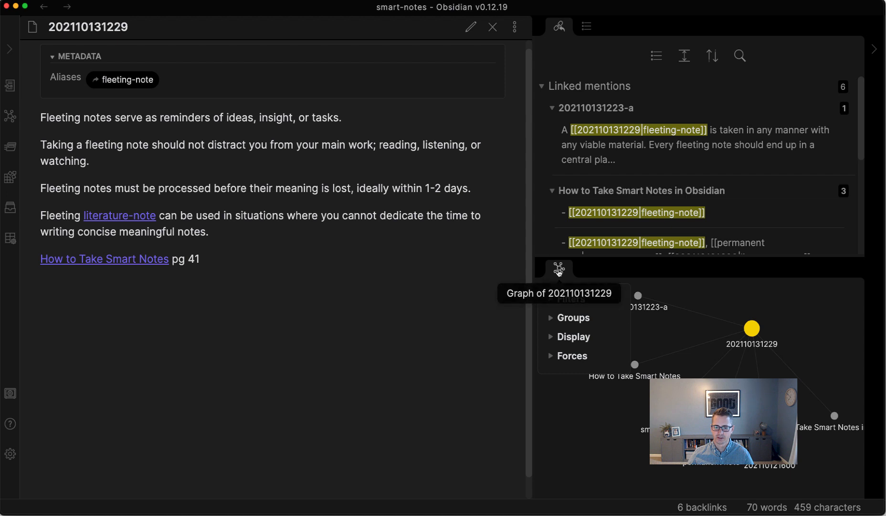
{"action": "scroll", "scroll_direction": "down", "scroll_amount": 3}
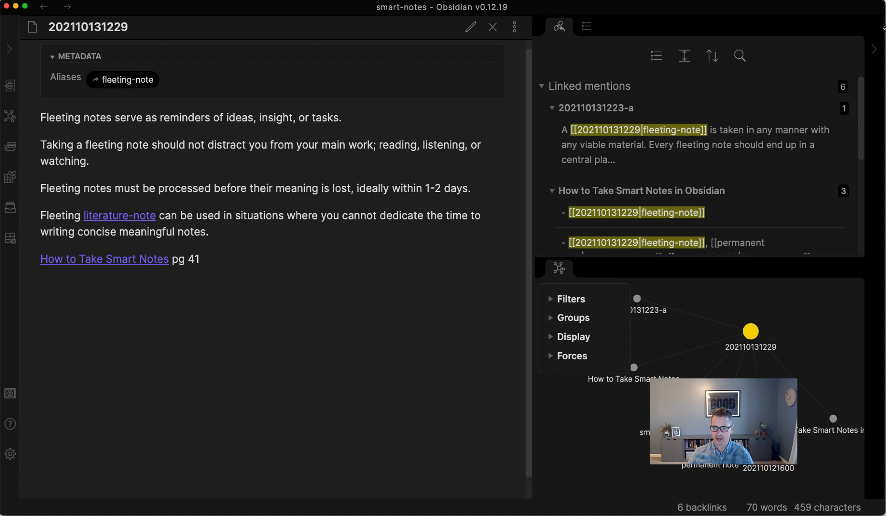
{"action": "left_click", "coordinate": [514, 26]}
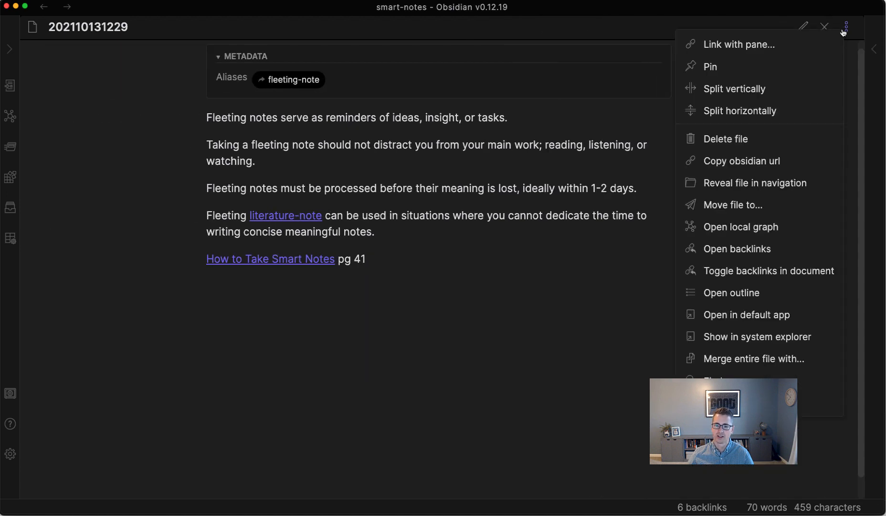
{"action": "left_click", "coordinate": [740, 227]}
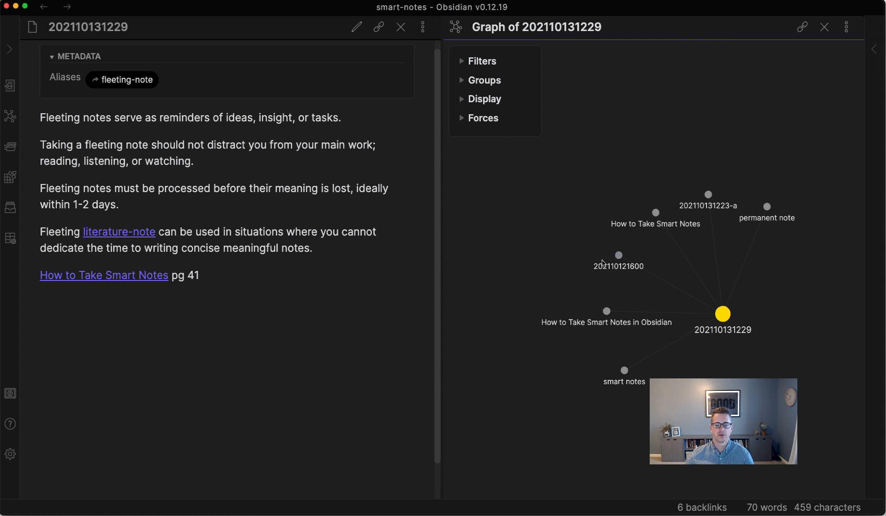
{"action": "mouse_move", "coordinate": [708, 195]}
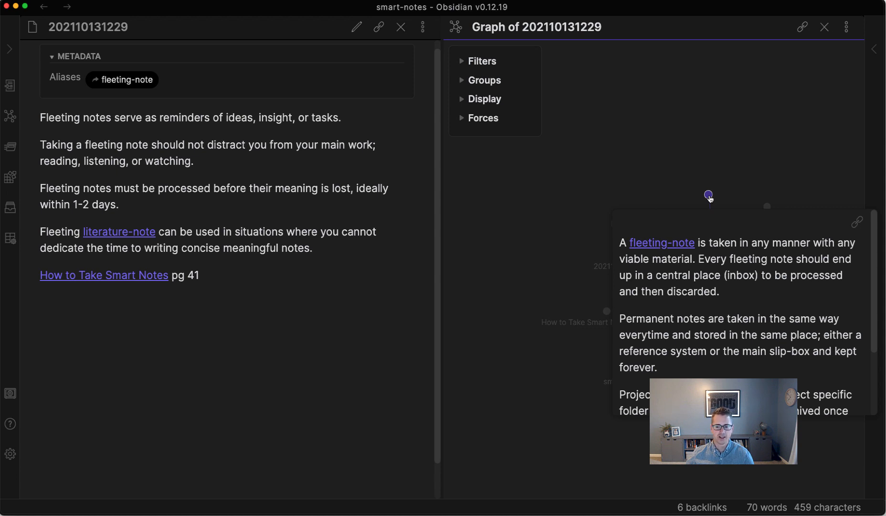
{"action": "mouse_move", "coordinate": [585, 167]}
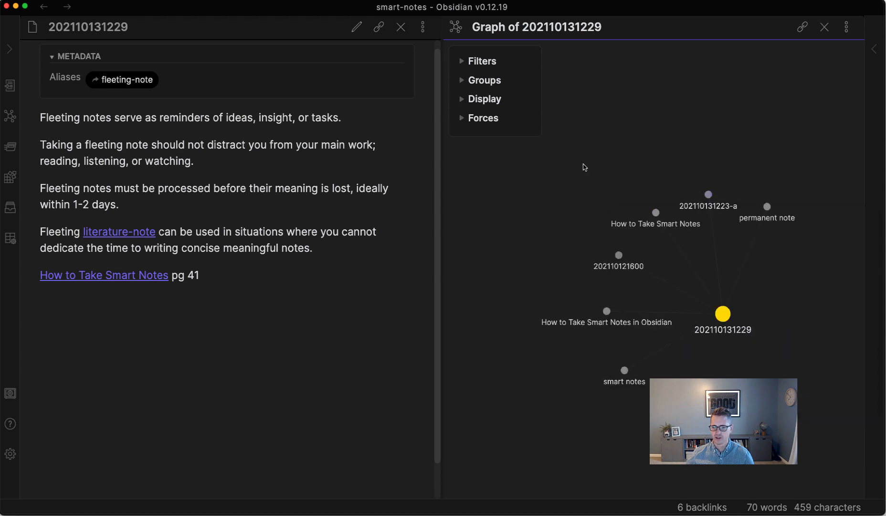
{"action": "left_click", "coordinate": [708, 194]}
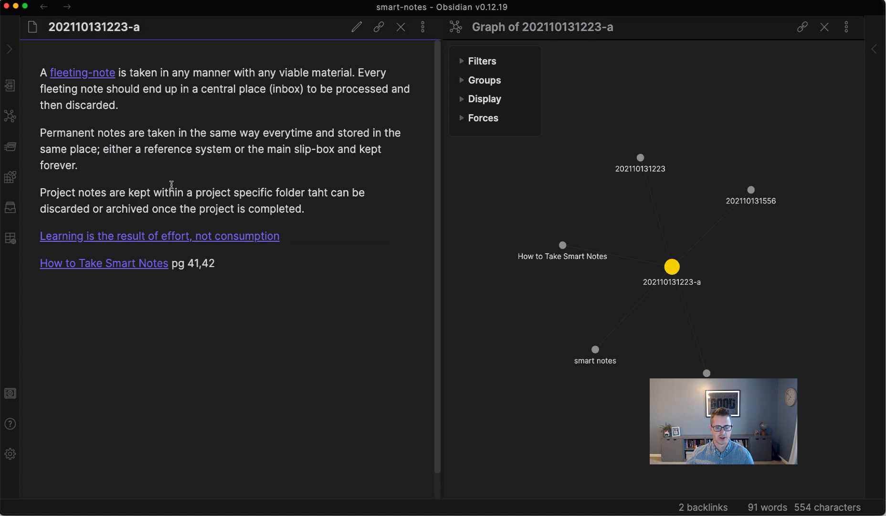
{"action": "mouse_move", "coordinate": [177, 241]}
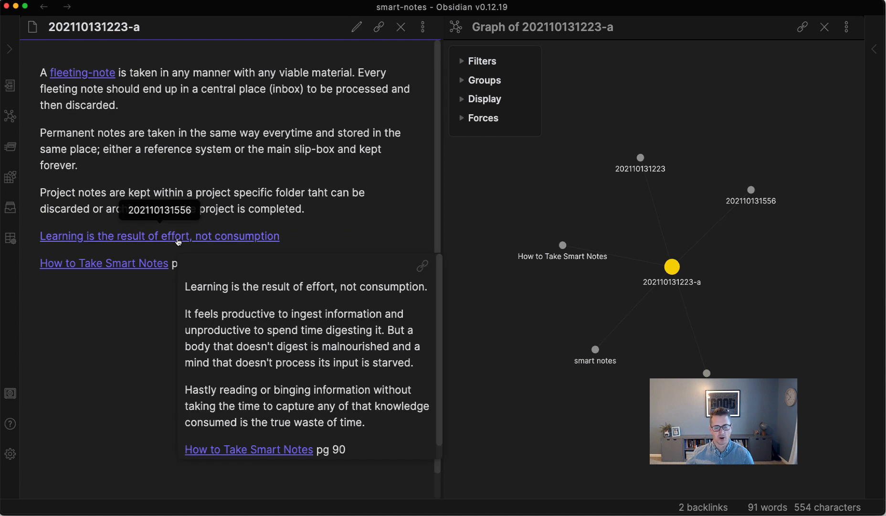
{"action": "mouse_move", "coordinate": [197, 229]}
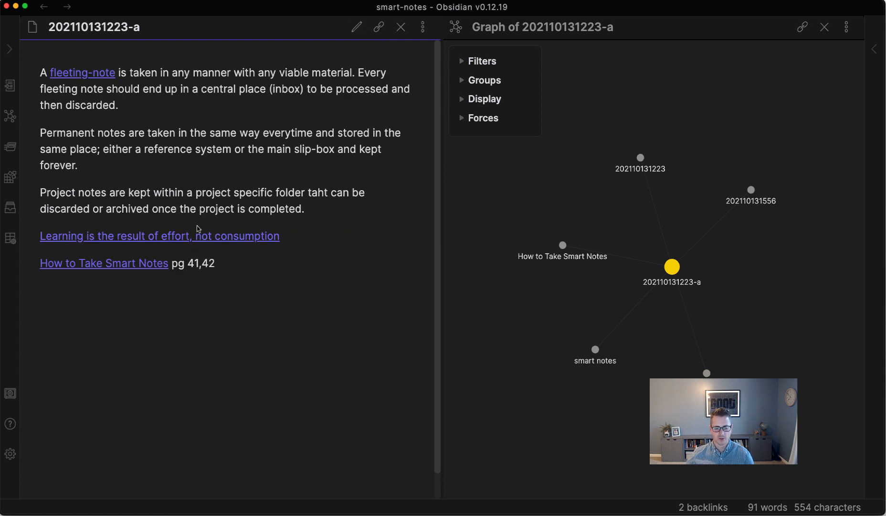
Step: Open the index note with its local graph linking topic headings to note IDs
{"action": "left_click", "coordinate": [160, 236]}
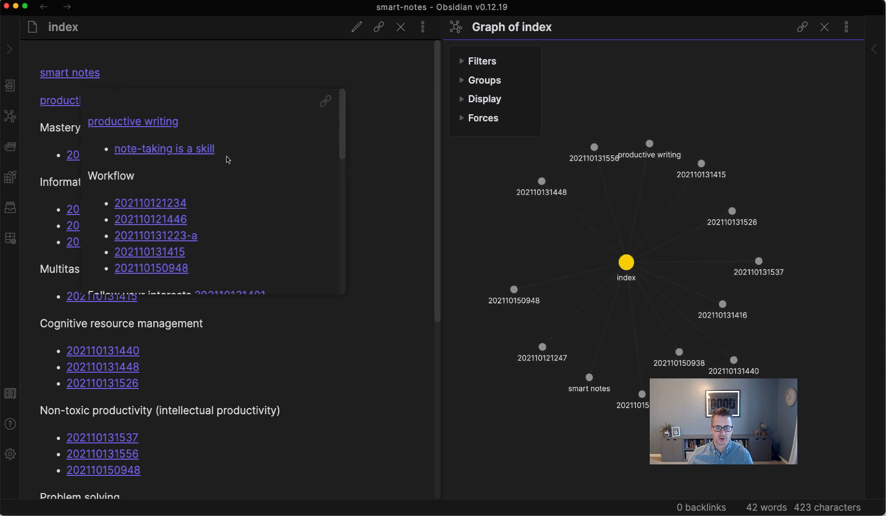
{"action": "mouse_move", "coordinate": [193, 75]}
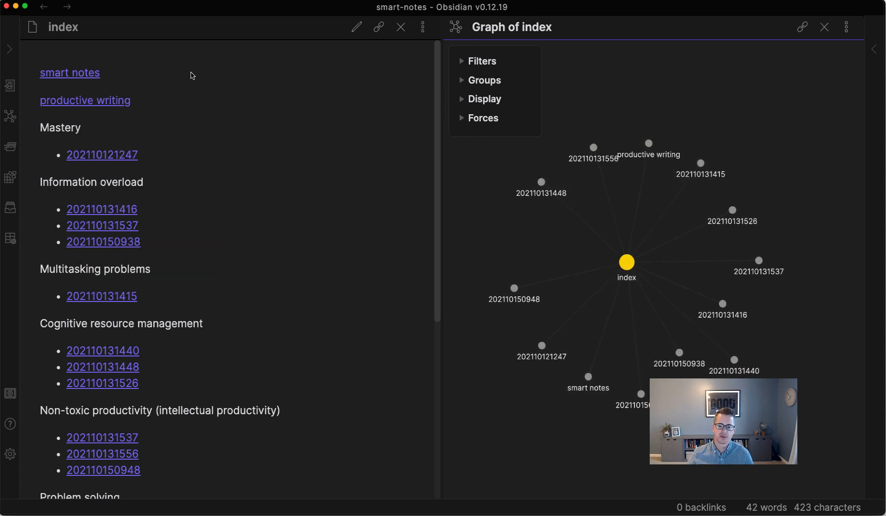
{"action": "mouse_move", "coordinate": [248, 125]}
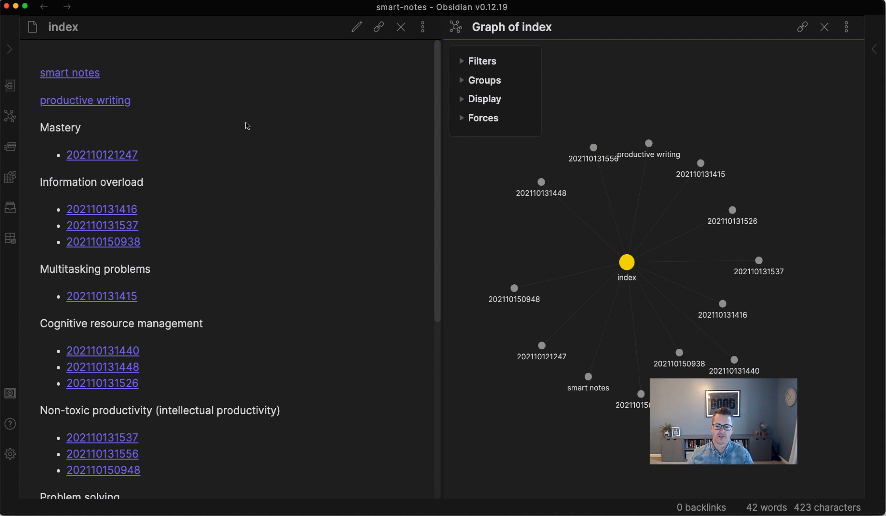
{"action": "mouse_move", "coordinate": [105, 109]}
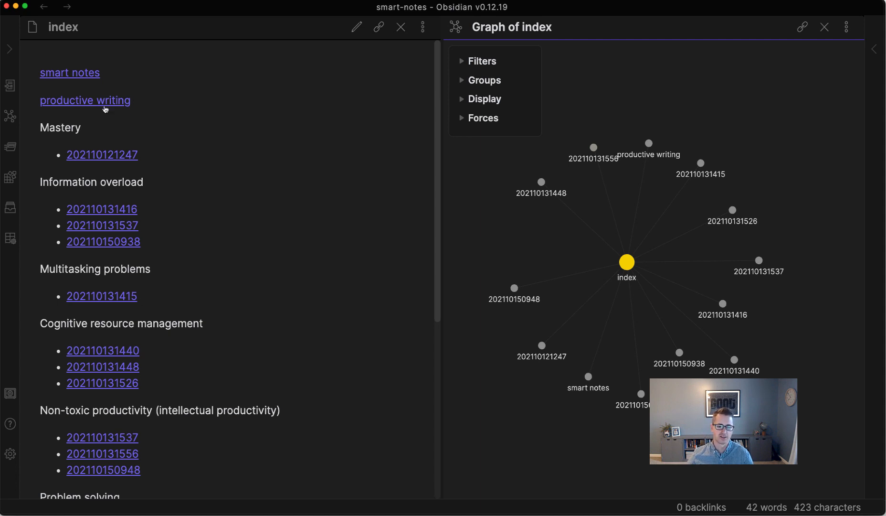
Step: Follow the productive writing link toward the 'note-taking is a skill' note
{"action": "left_click", "coordinate": [85, 100]}
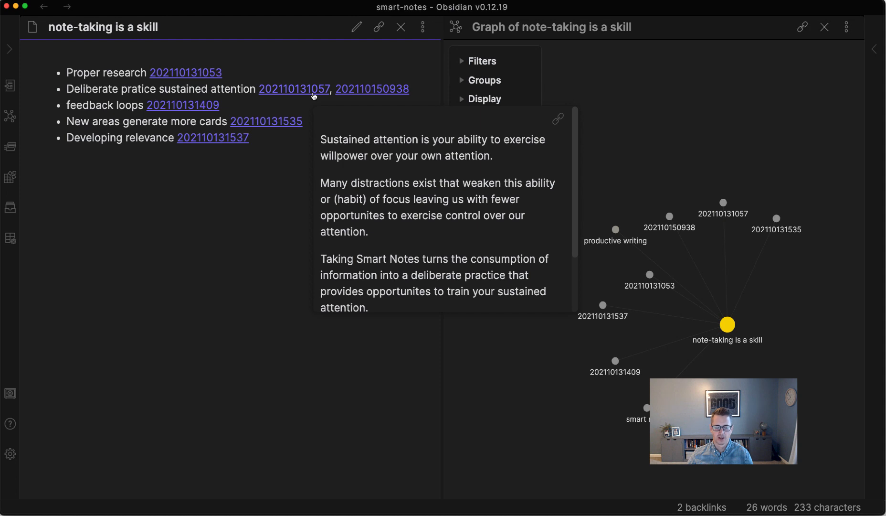
{"action": "mouse_move", "coordinate": [350, 94]}
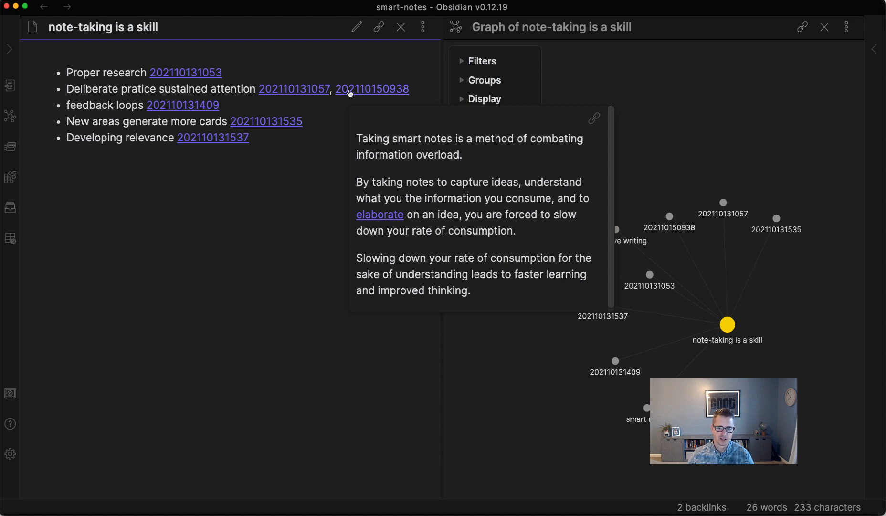
{"action": "mouse_move", "coordinate": [67, 89]}
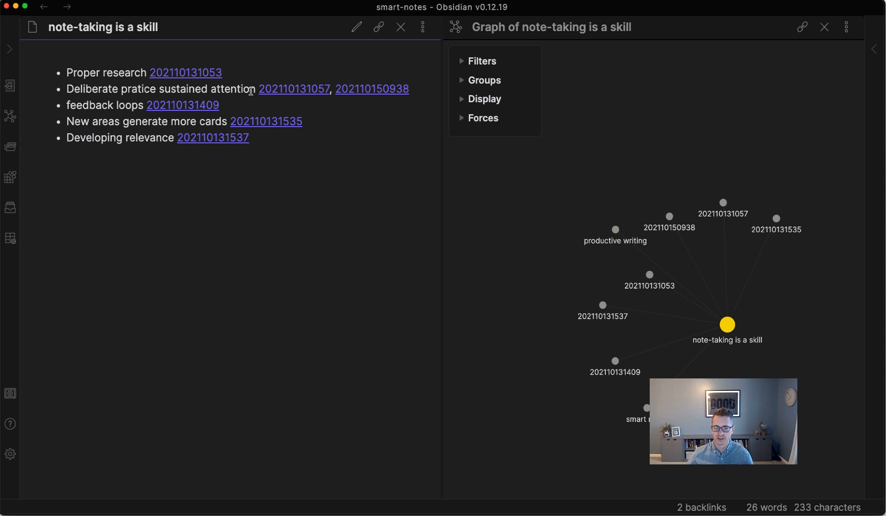
{"action": "mouse_move", "coordinate": [87, 105]}
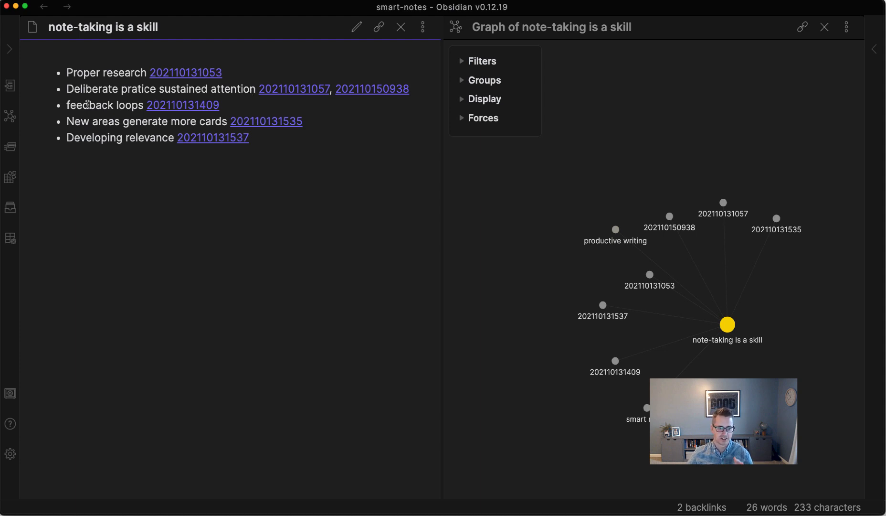
{"action": "mouse_move", "coordinate": [222, 139]}
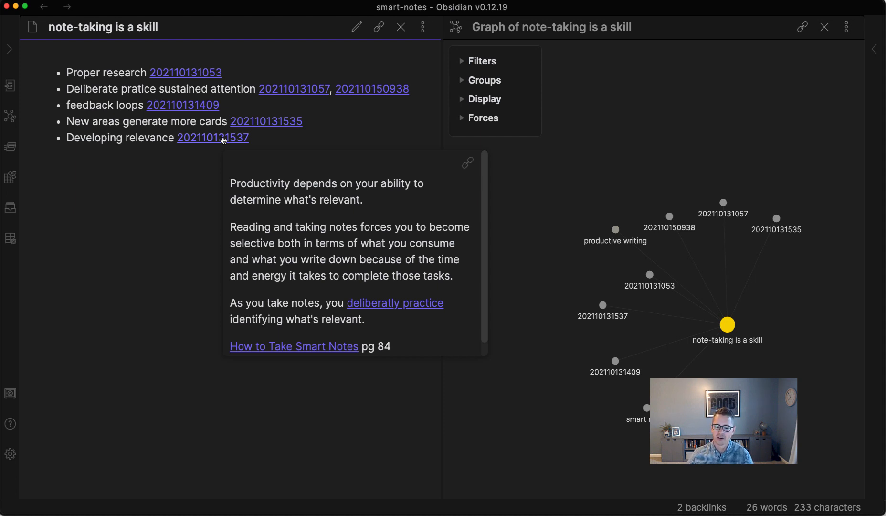
{"action": "mouse_move", "coordinate": [116, 137]}
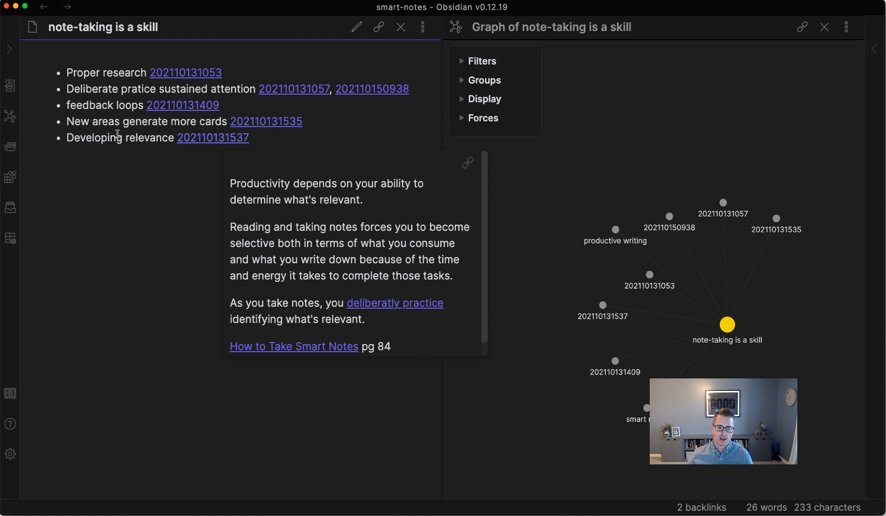
{"action": "mouse_move", "coordinate": [221, 106]}
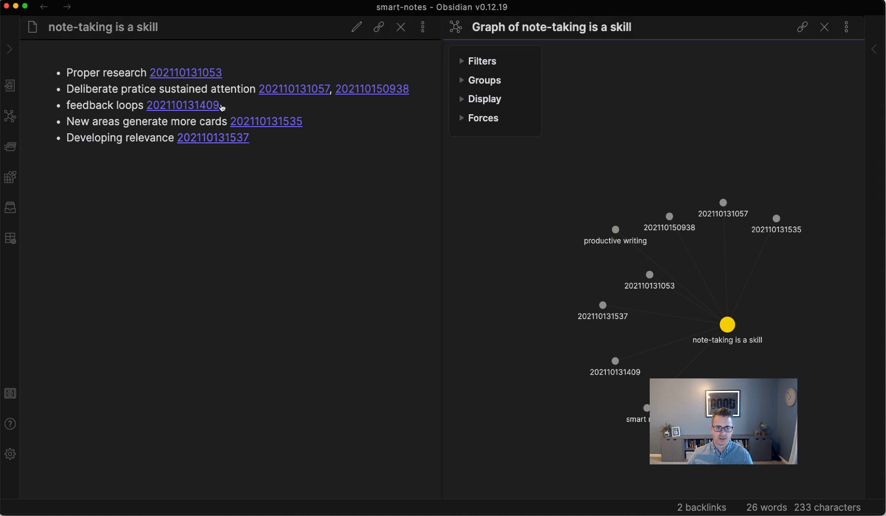
{"action": "mouse_move", "coordinate": [596, 152]}
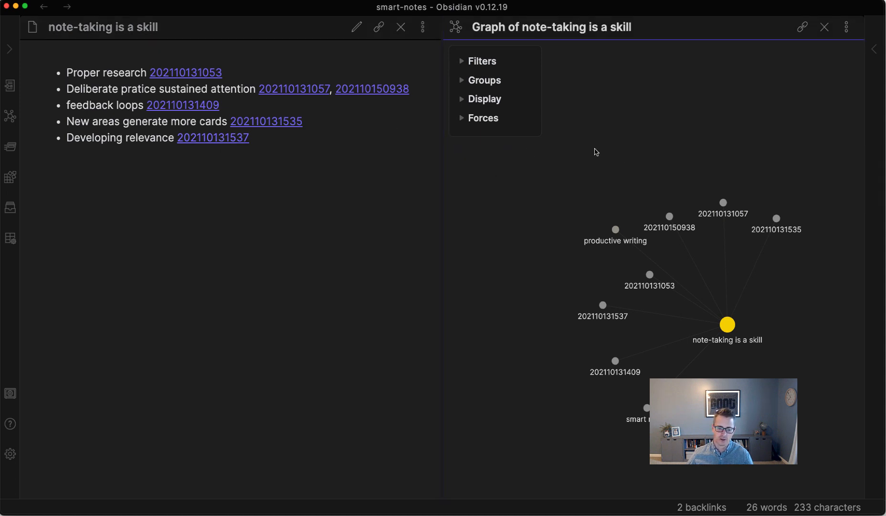
{"action": "mouse_move", "coordinate": [580, 154]}
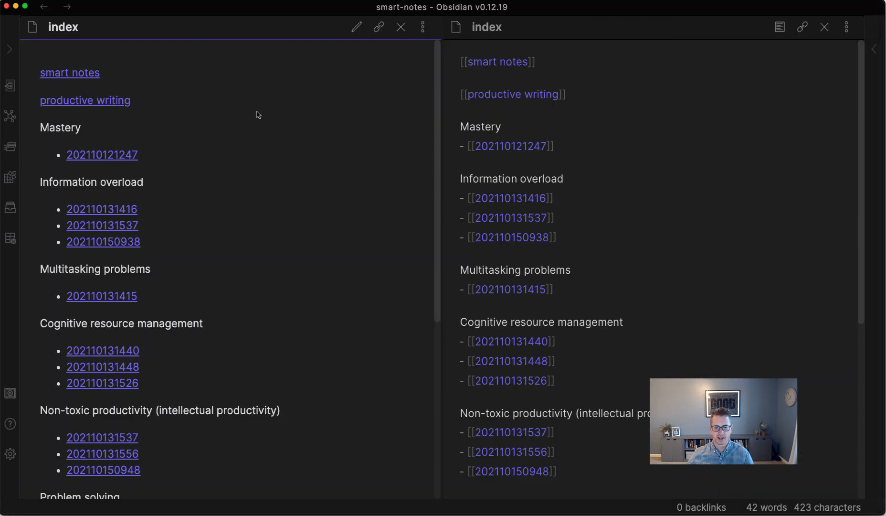
Step: Choose an action from the raw-markdown index pane's More options menu
{"action": "left_click", "coordinate": [847, 27]}
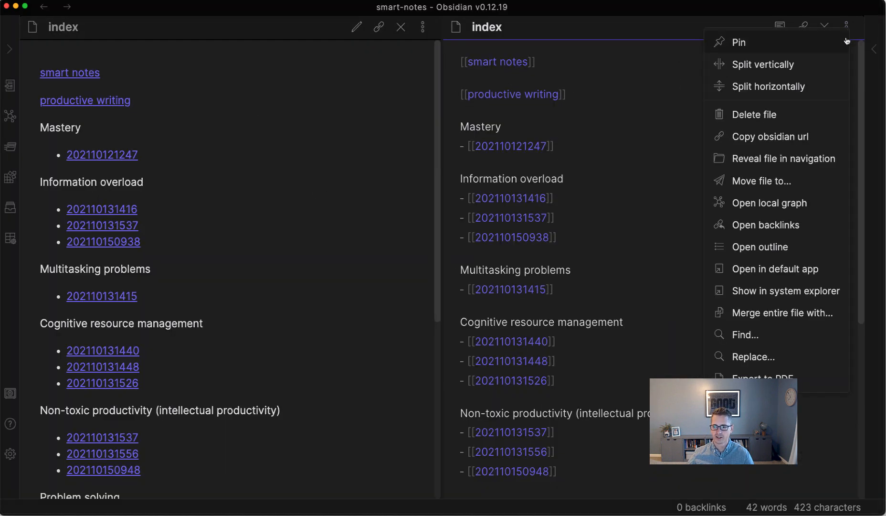
{"action": "left_click", "coordinate": [769, 203]}
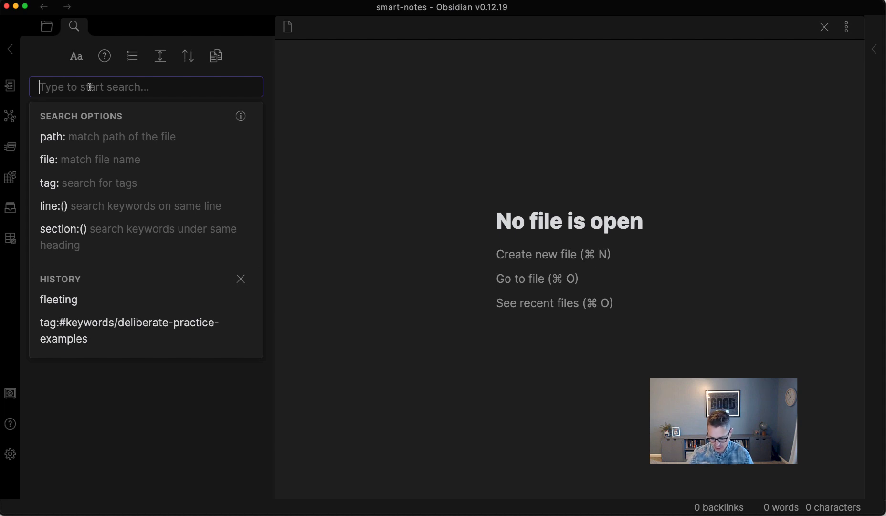
Step: Search the vault for 'note' and select a matching result
{"action": "type", "text": "note-"}
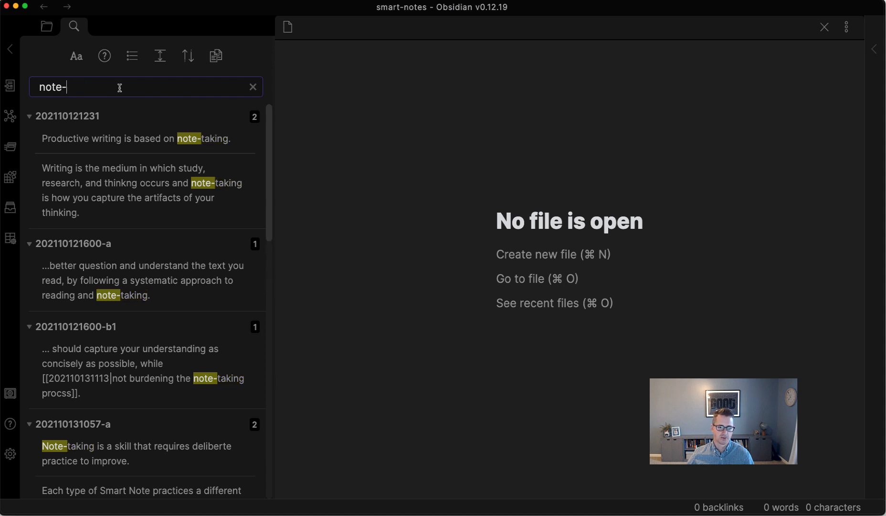
{"action": "left_click", "coordinate": [253, 86]}
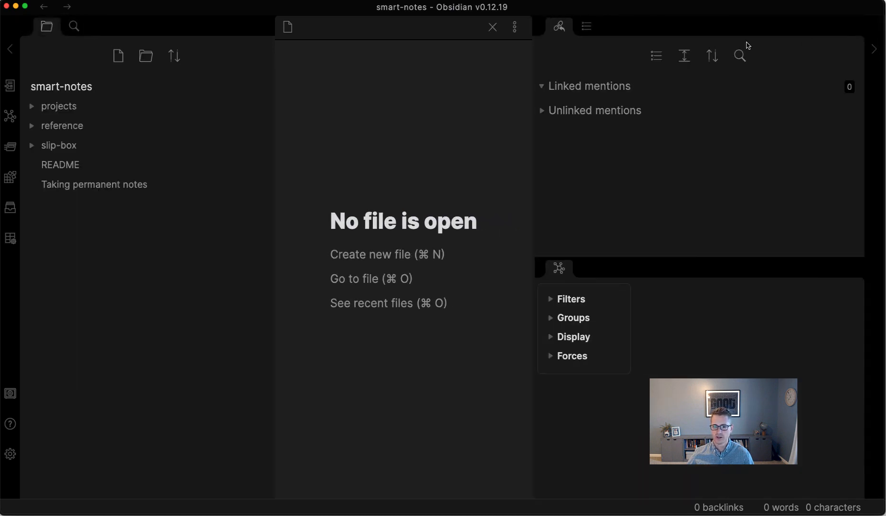
{"action": "mouse_move", "coordinate": [399, 264]}
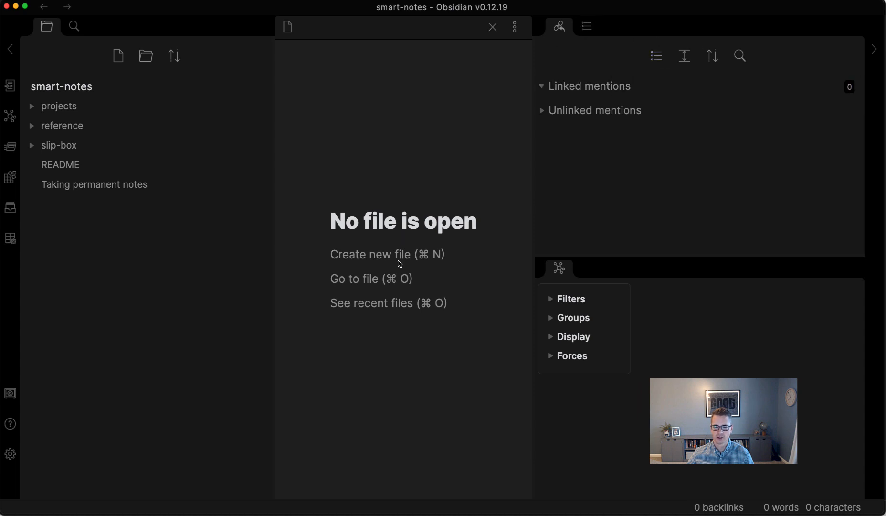
{"action": "mouse_move", "coordinate": [10, 424]}
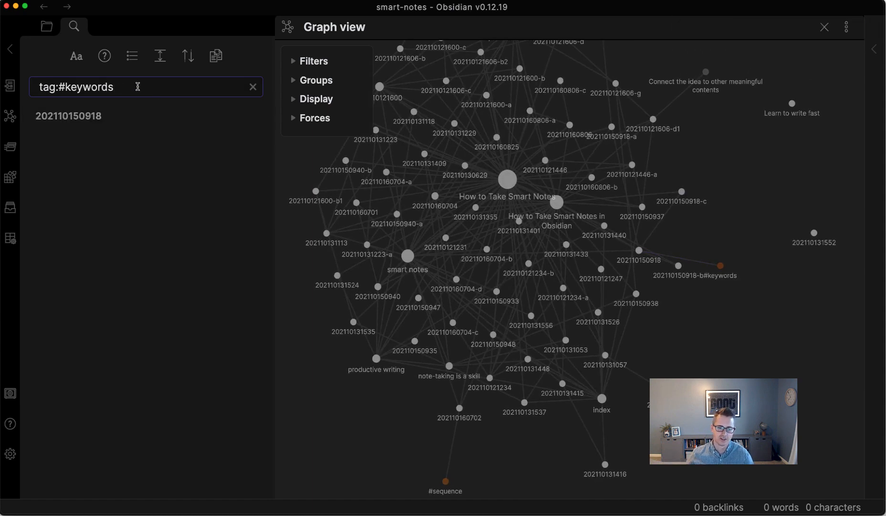
{"action": "mouse_move", "coordinate": [123, 115]}
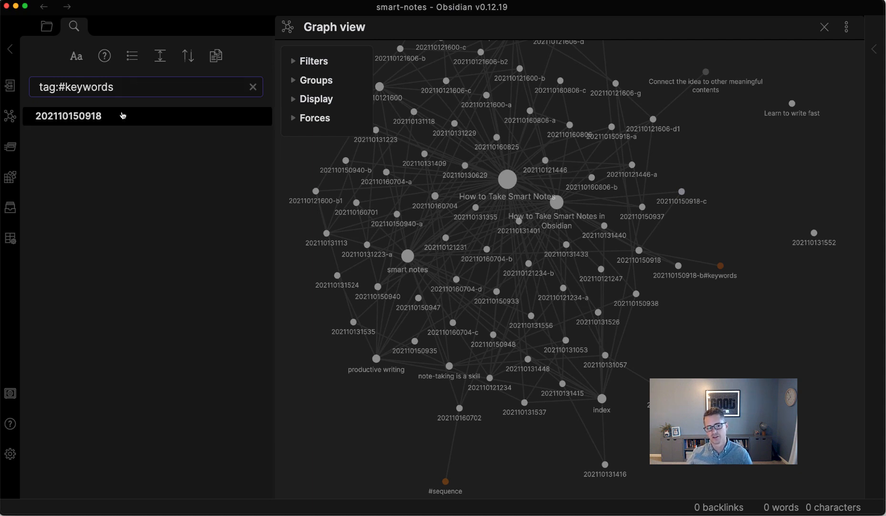
{"action": "left_click", "coordinate": [68, 116]}
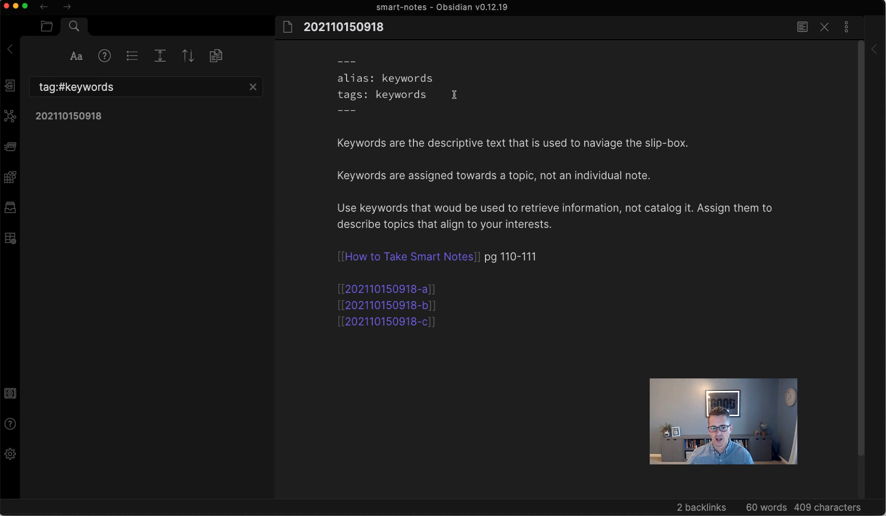
{"action": "mouse_move", "coordinate": [445, 92]}
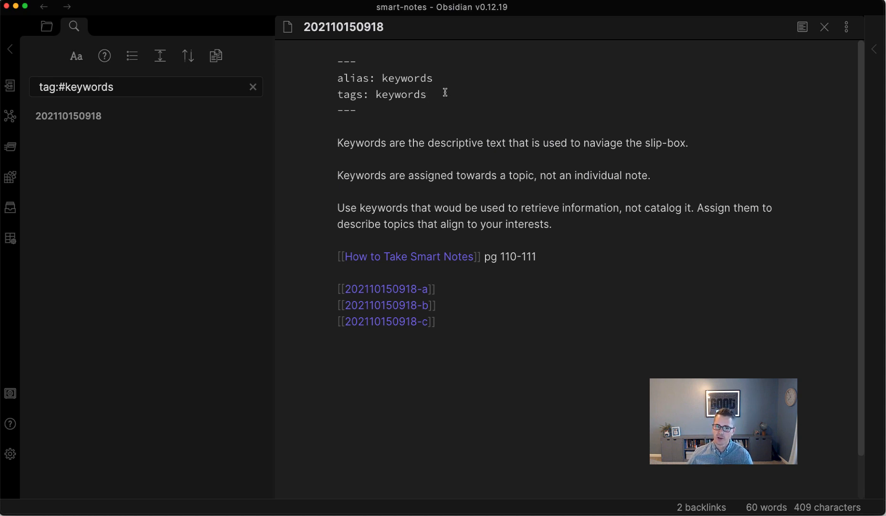
{"action": "triple_click", "coordinate": [382, 94]}
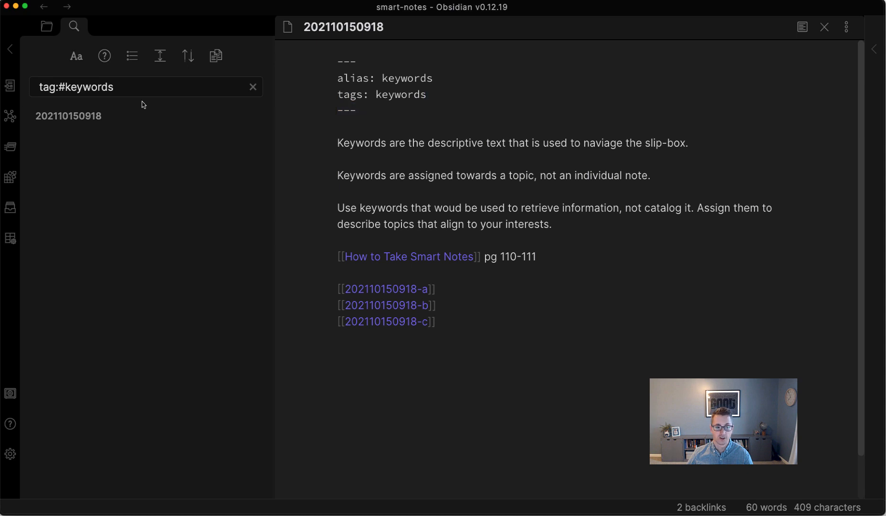
{"action": "left_click", "coordinate": [84, 87]}
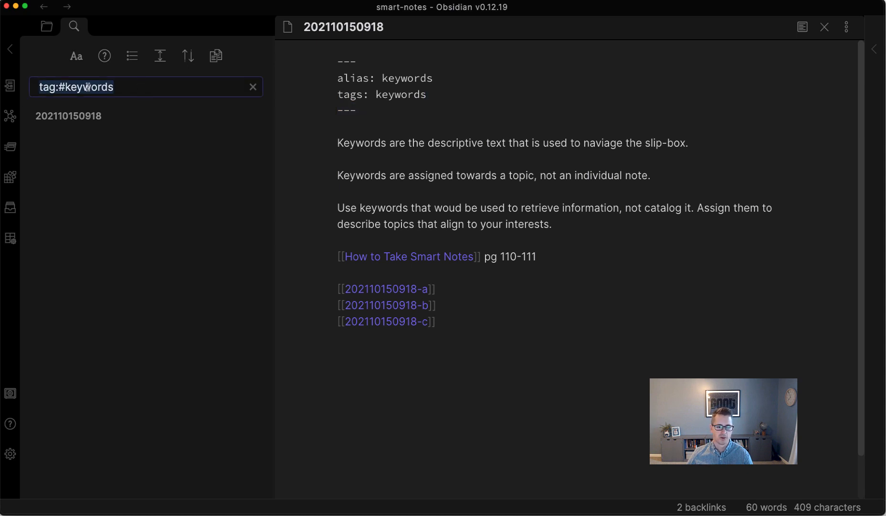
{"action": "mouse_move", "coordinate": [80, 30]}
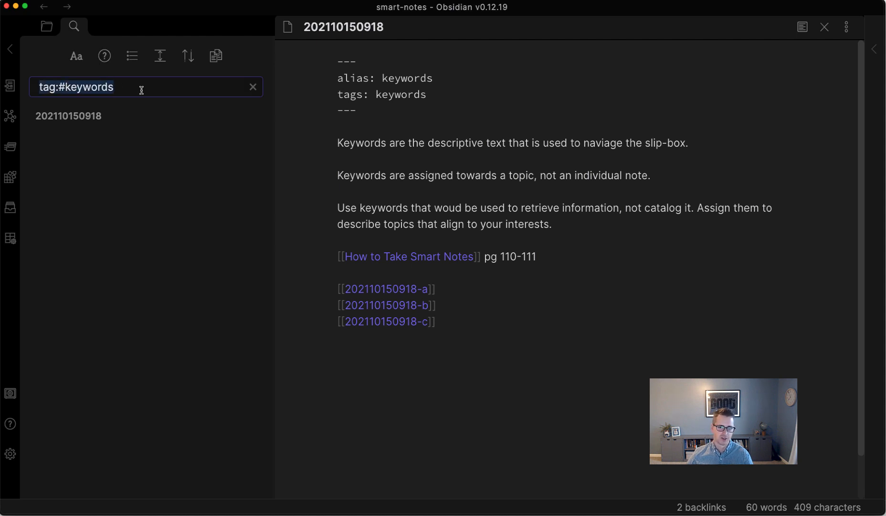
{"action": "left_click", "coordinate": [253, 87]}
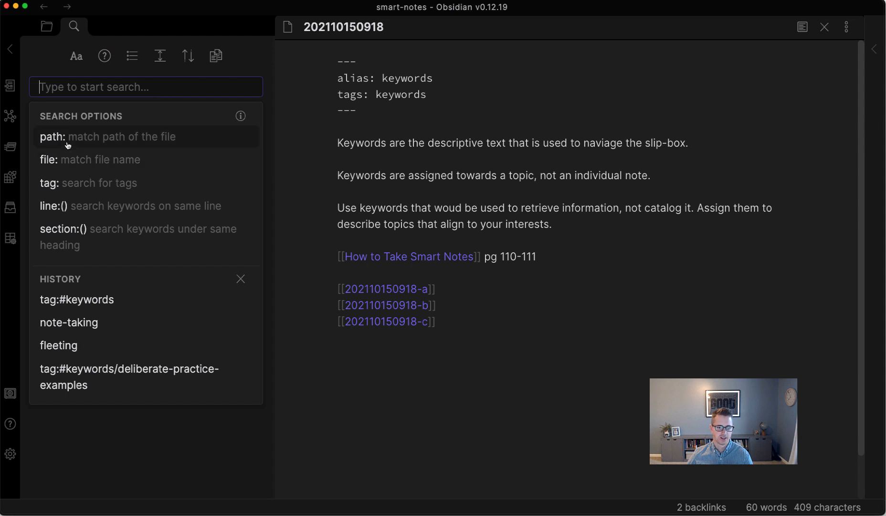
{"action": "mouse_move", "coordinate": [84, 162]}
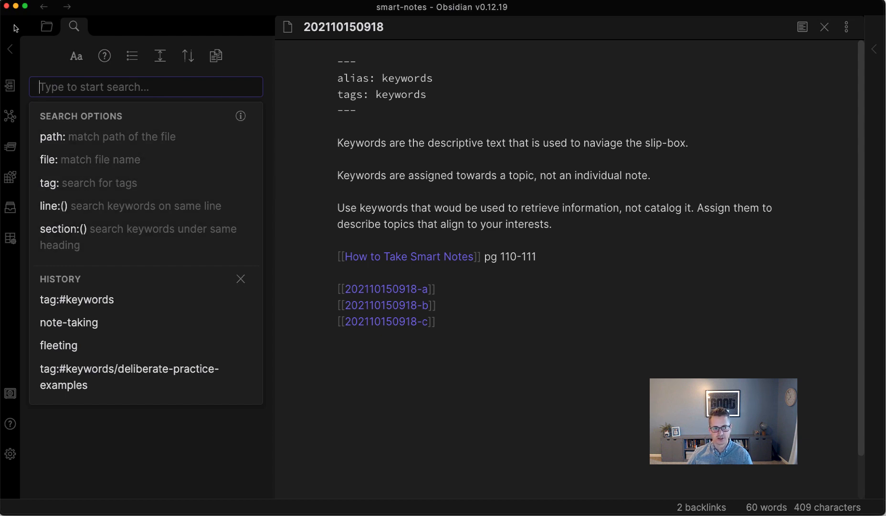
{"action": "left_click", "coordinate": [45, 27]}
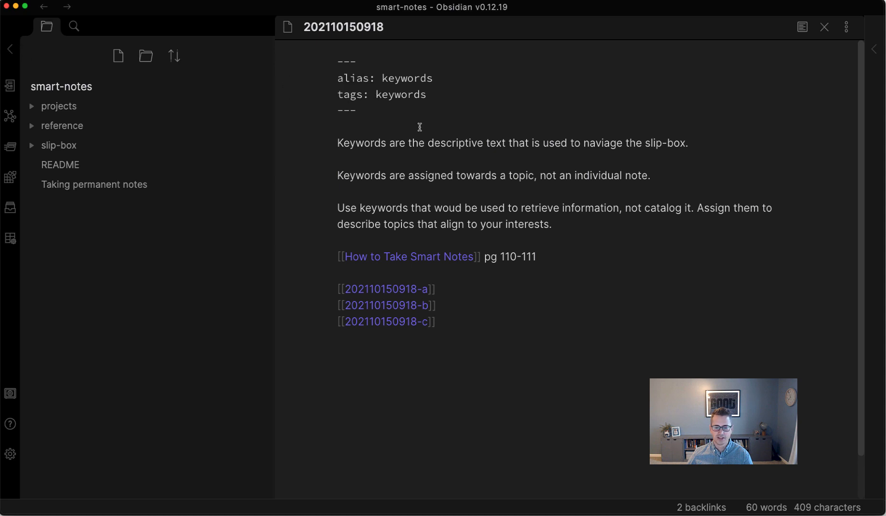
{"action": "type", "text": "in"}
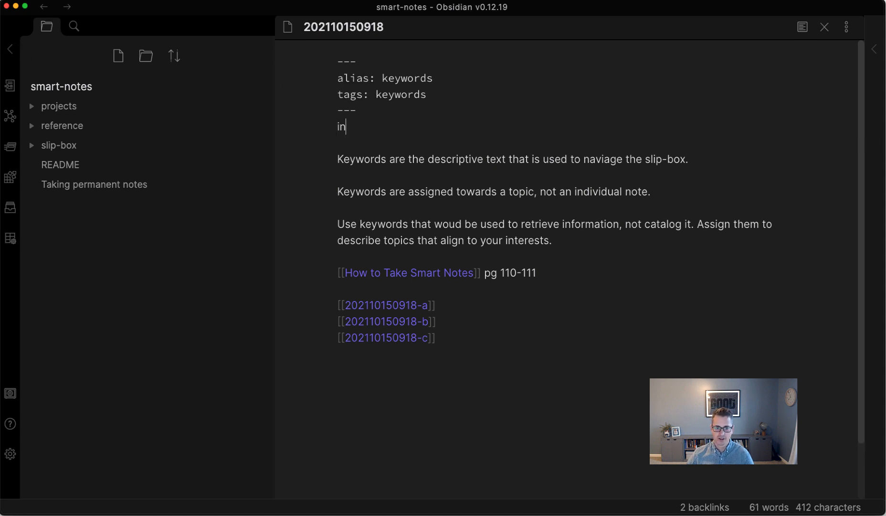
Step: Reopen slip-box/index via the quick switcher and place the cursor after the productive writing link
{"action": "key", "text": "cmd+o"}
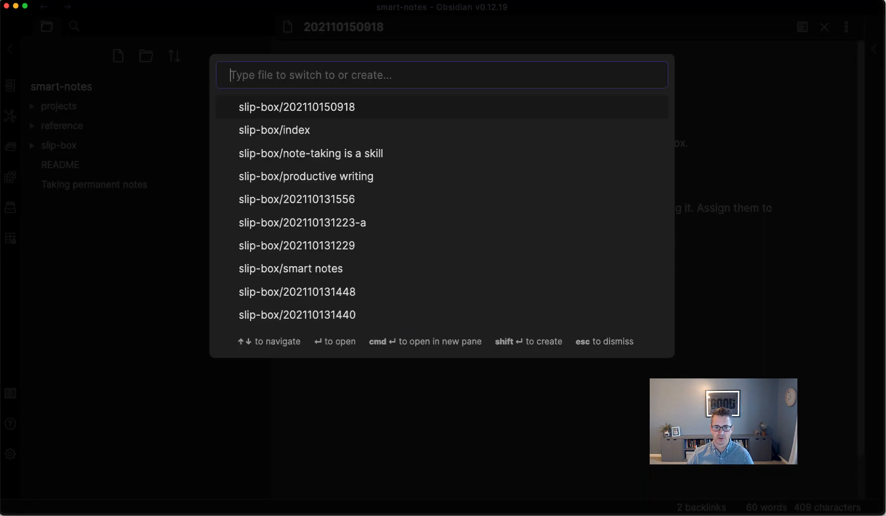
{"action": "left_click", "coordinate": [274, 130]}
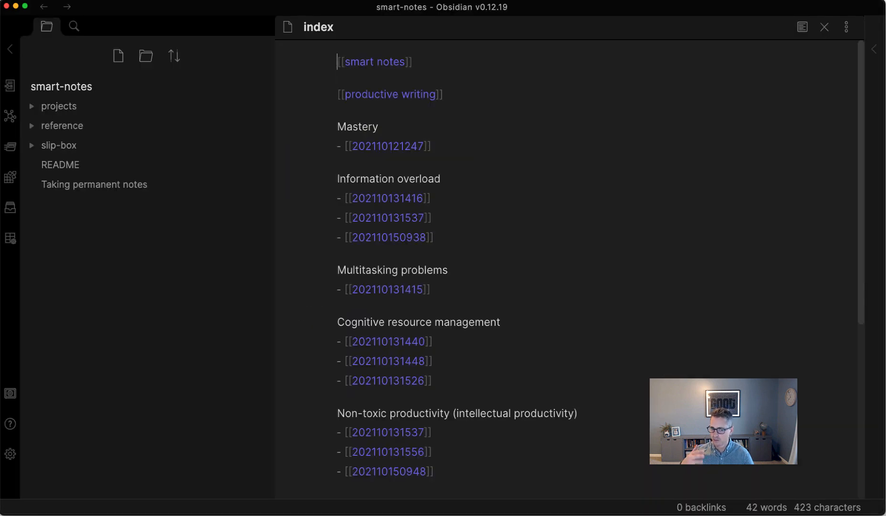
{"action": "left_click", "coordinate": [390, 94]}
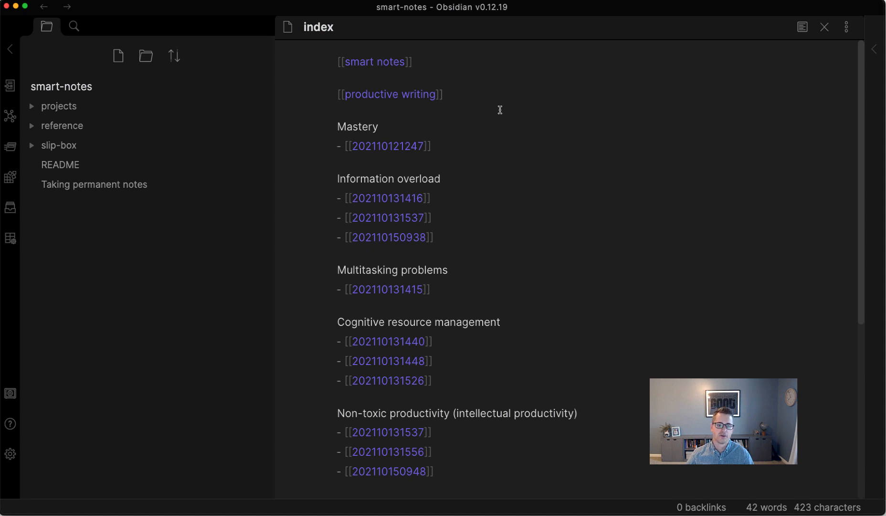
{"action": "left_click", "coordinate": [445, 94]}
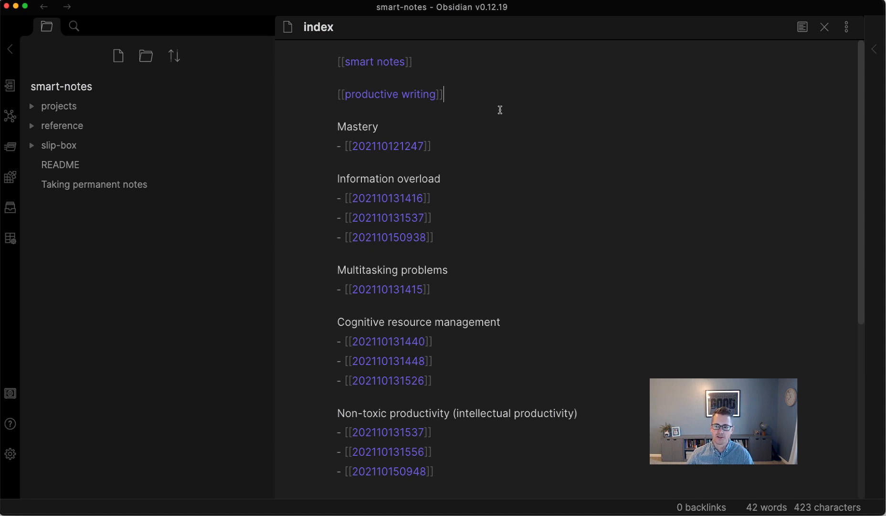